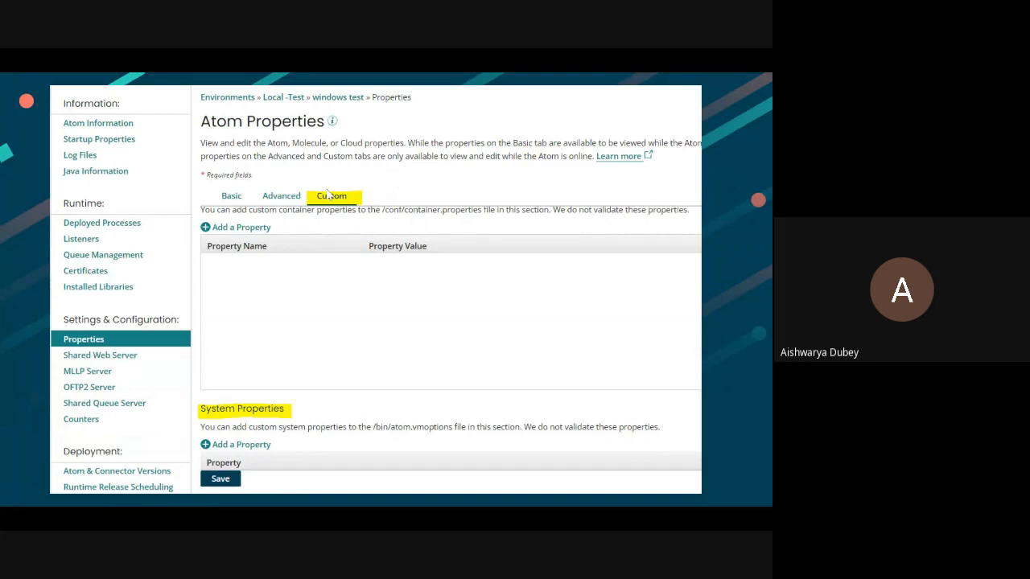
mouse_move(325, 193)
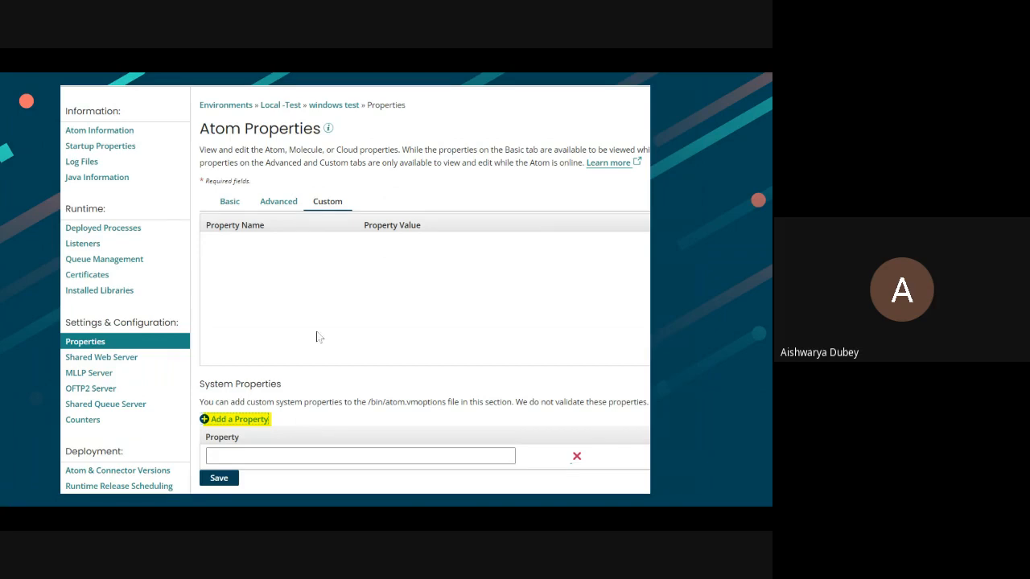
mouse_move(267, 399)
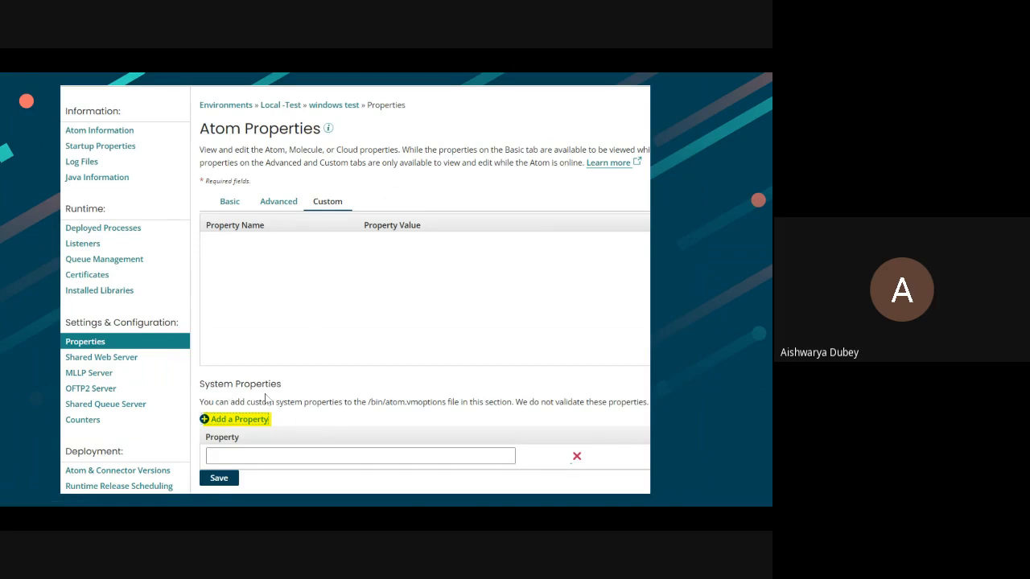